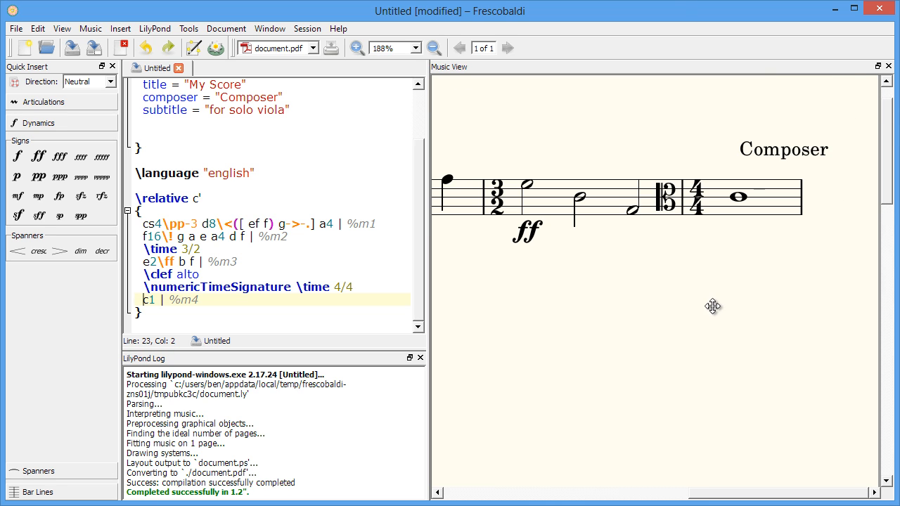
# Rewrite the last bar's whole note c1 as the chord <c e>1 in the source.
pyautogui.click(738, 197)
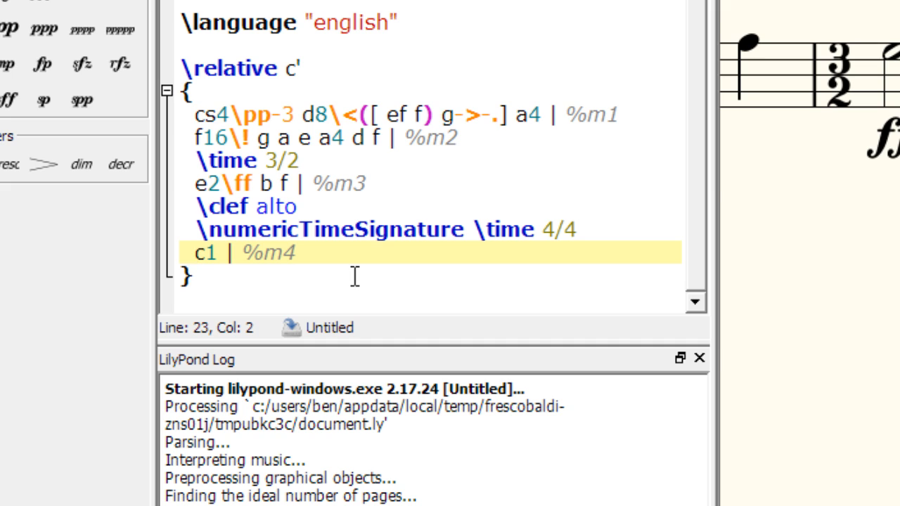
pyautogui.click(196, 253)
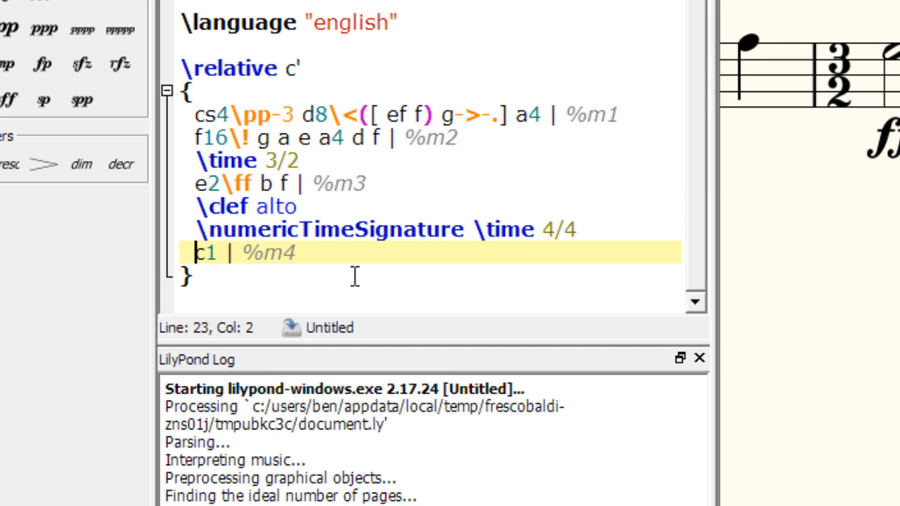
pyautogui.write('<c e')
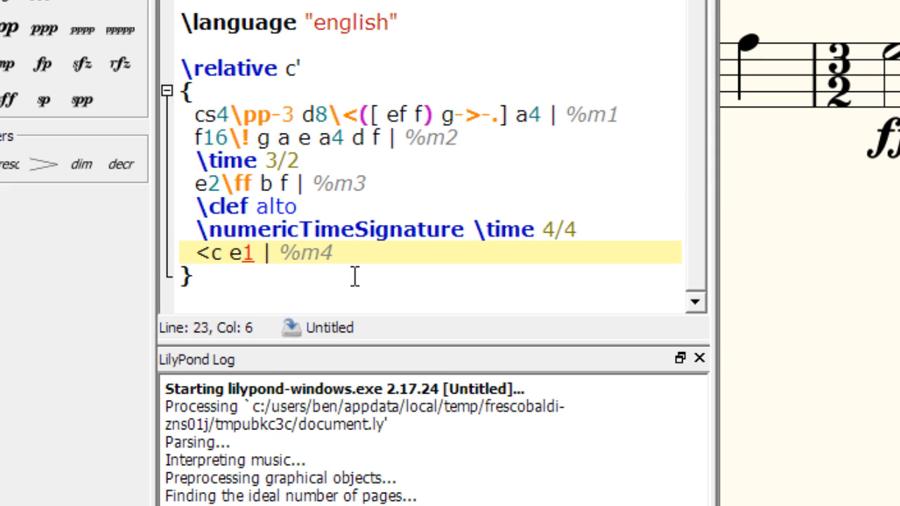
pyautogui.write('>')
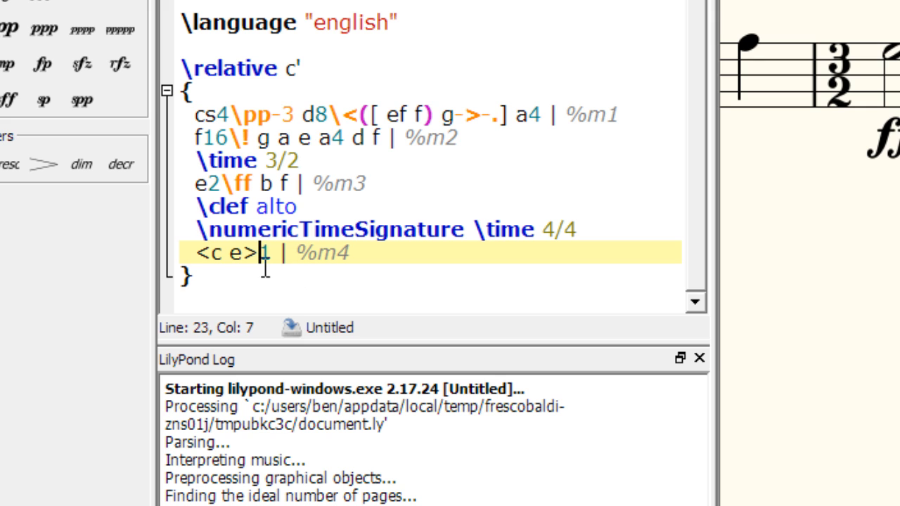
pyautogui.moveTo(244, 278)
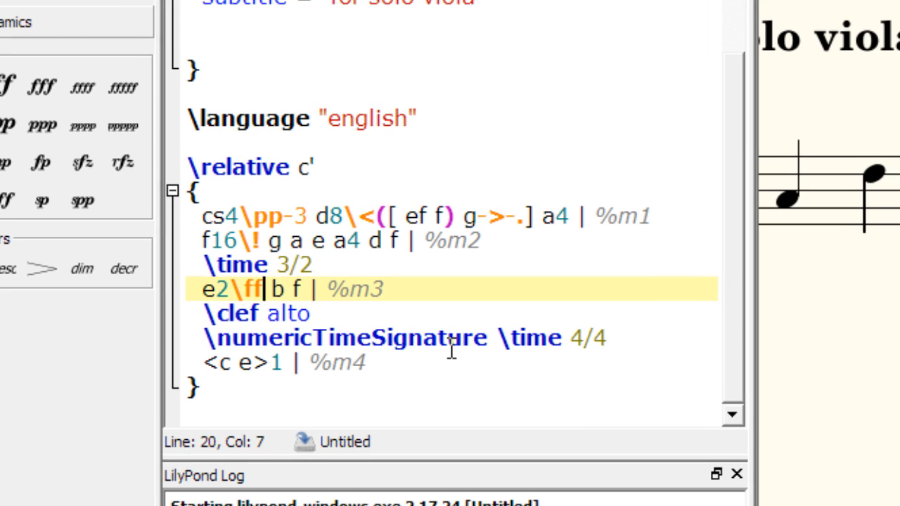
# Add ^"Intense" after \ff on the half note in the 3/2 bar.
pyautogui.press('shift+6')
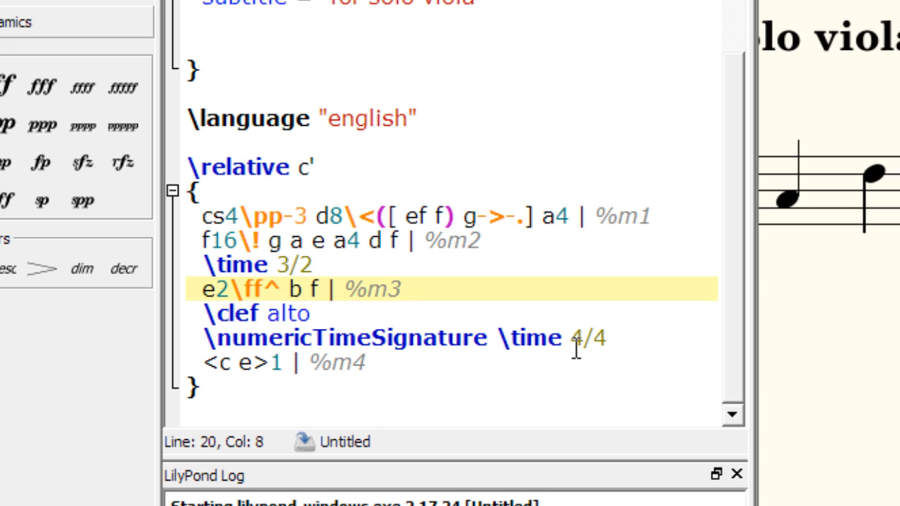
pyautogui.write('"')
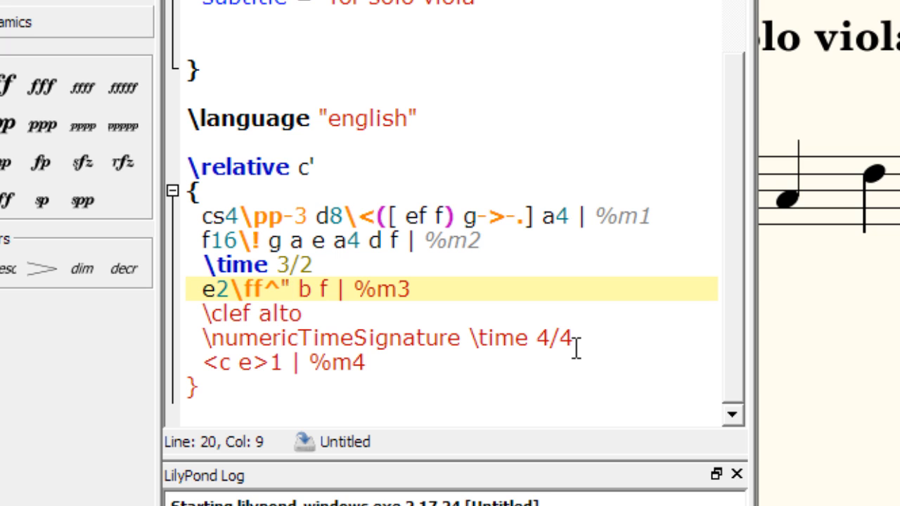
pyautogui.write('Intense')
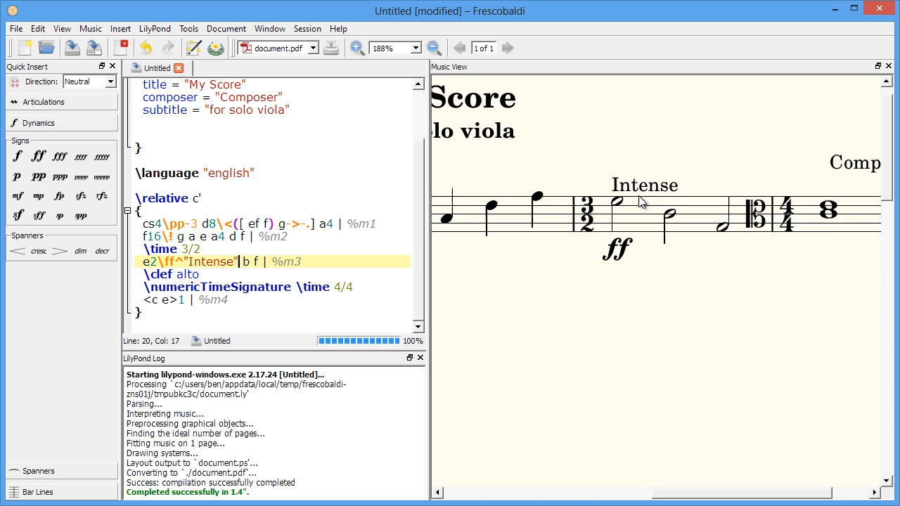
# Zoom the Music View out to 88% to see the whole score page.
pyautogui.click(643, 185)
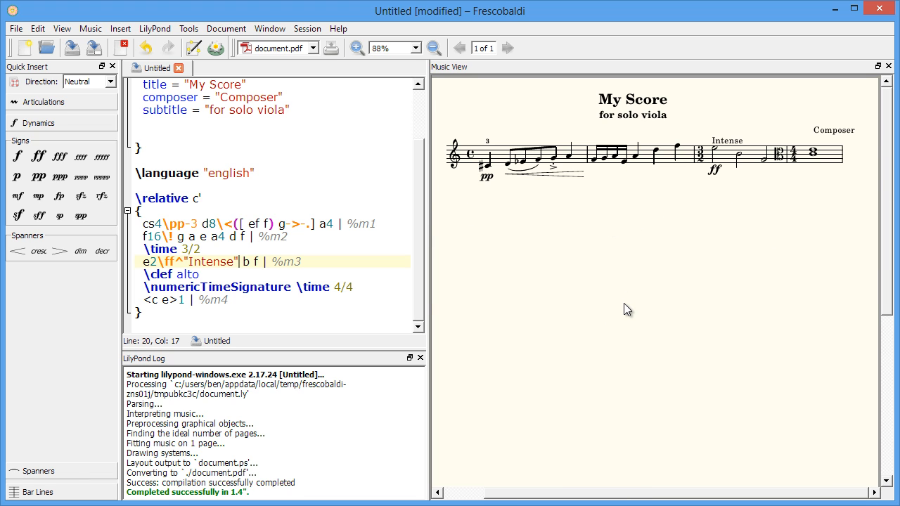
pyautogui.moveTo(725, 306)
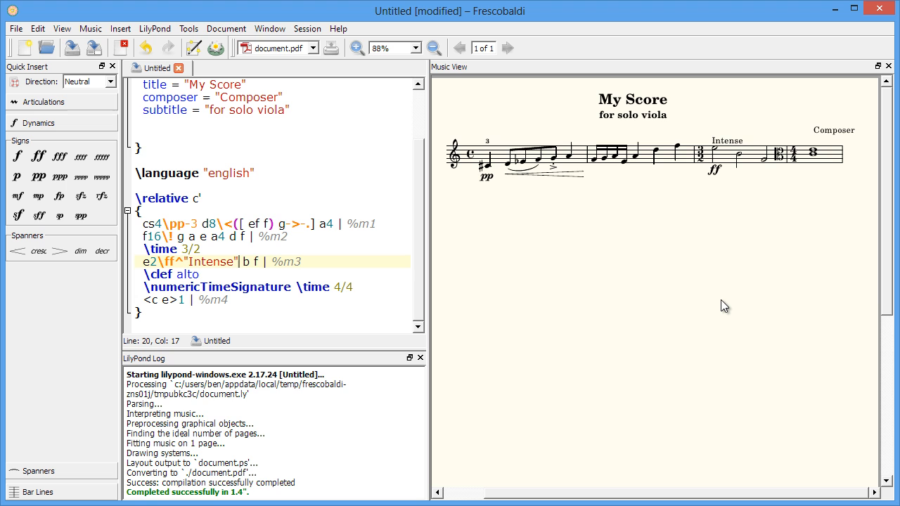